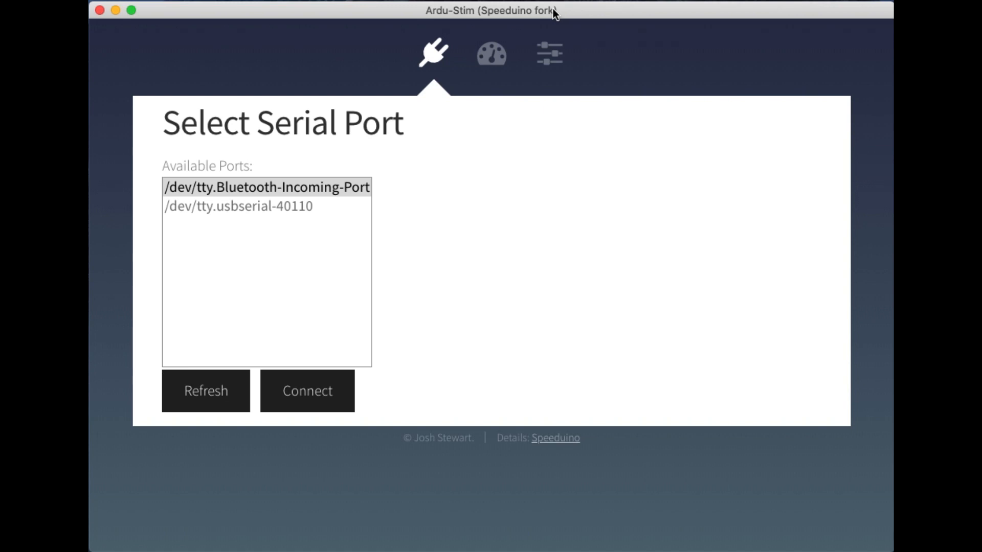
- Connect to the USB serial port and show the live gauge at 3200 RPM using potentiometer mode
left_click(307, 391)
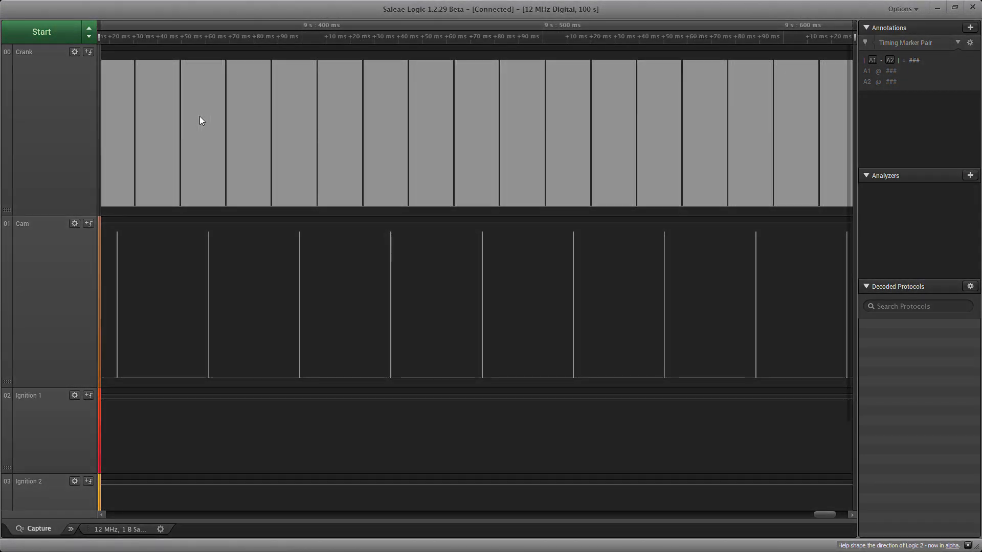
mouse_move(305, 212)
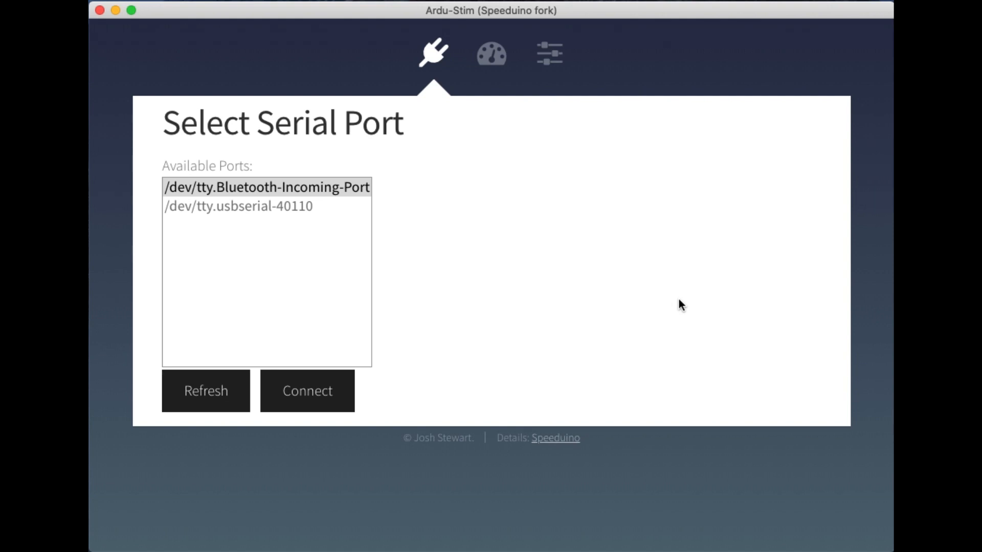
mouse_move(634, 383)
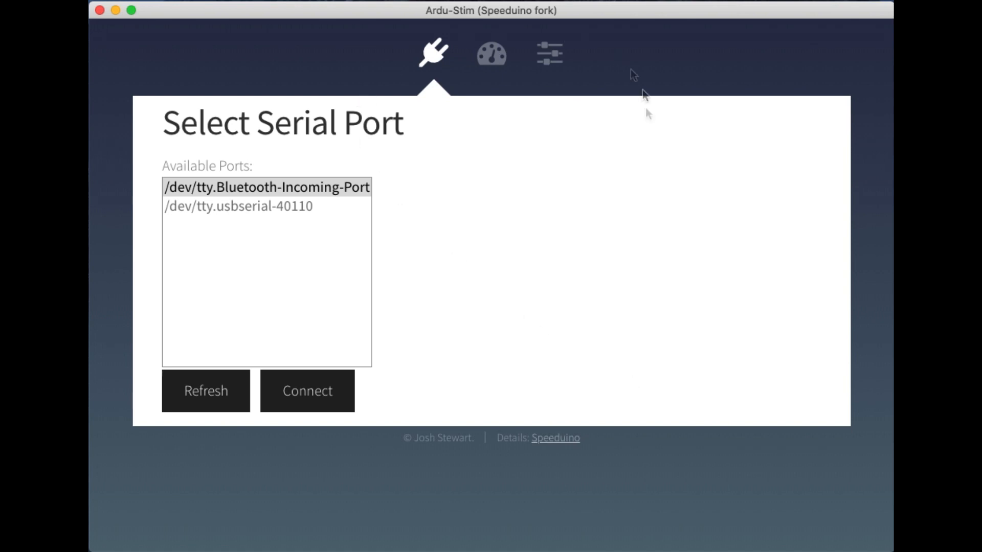
mouse_move(553, 197)
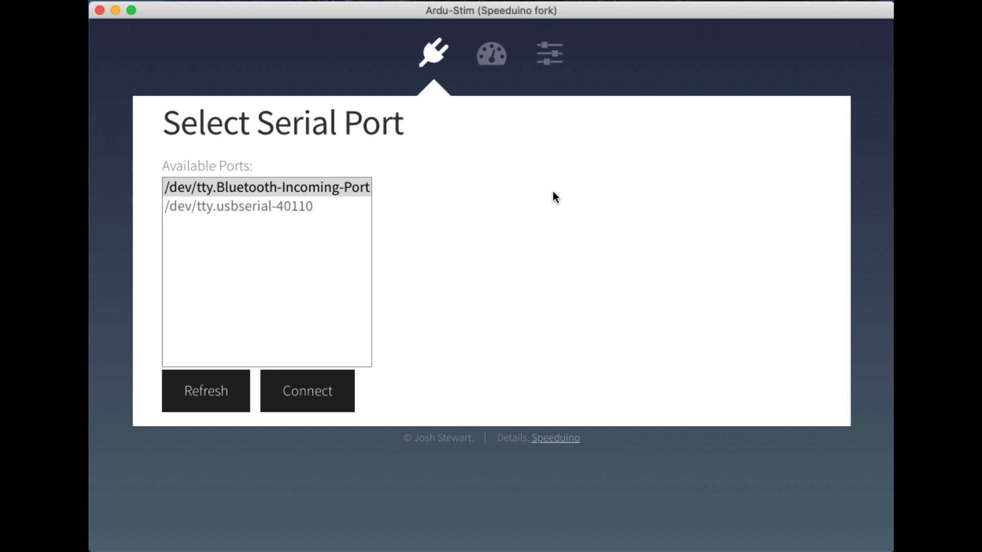
mouse_move(553, 137)
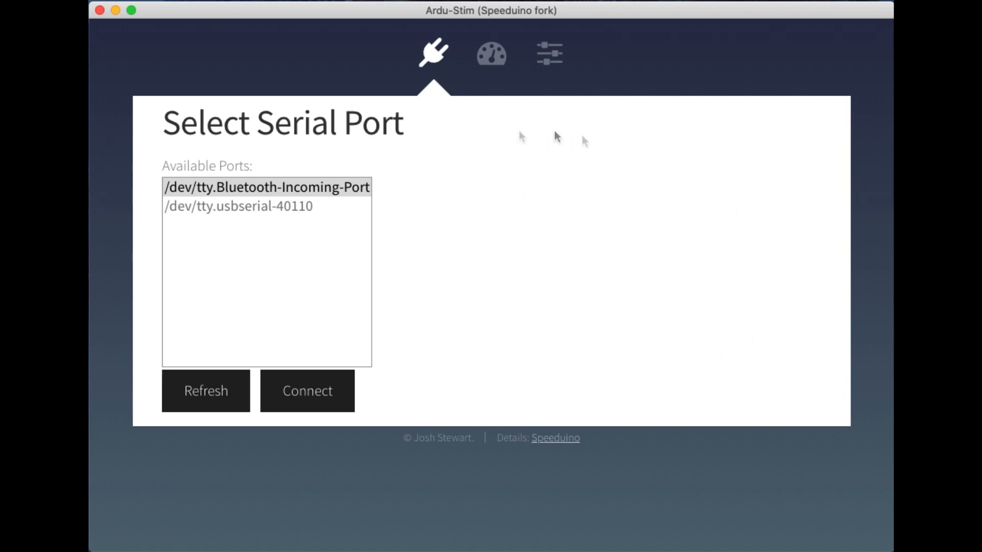
mouse_move(430, 228)
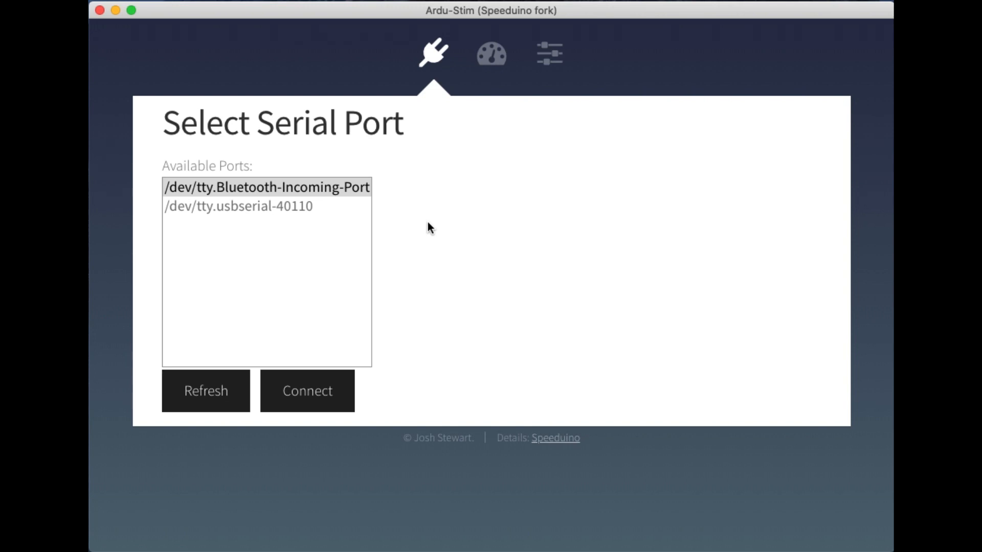
mouse_move(450, 226)
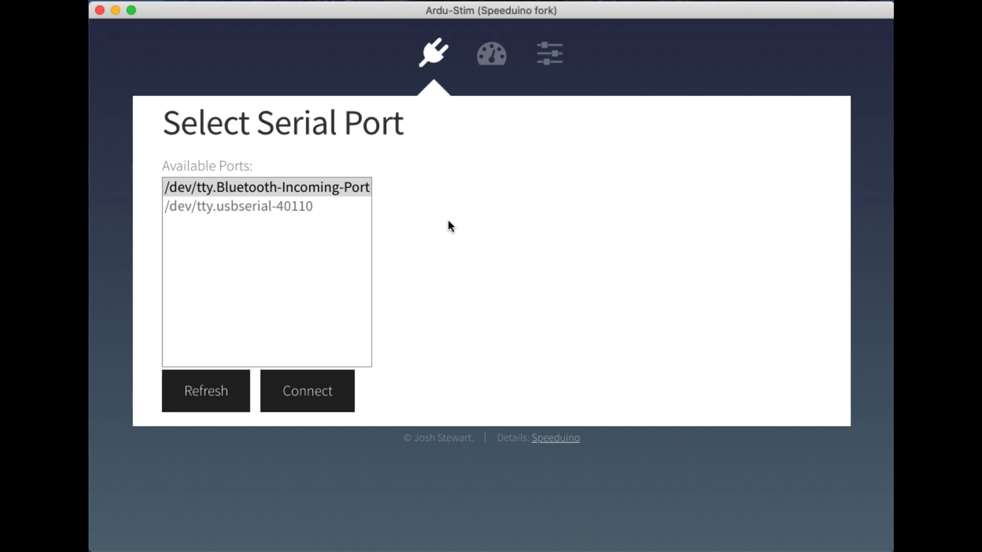
mouse_move(683, 227)
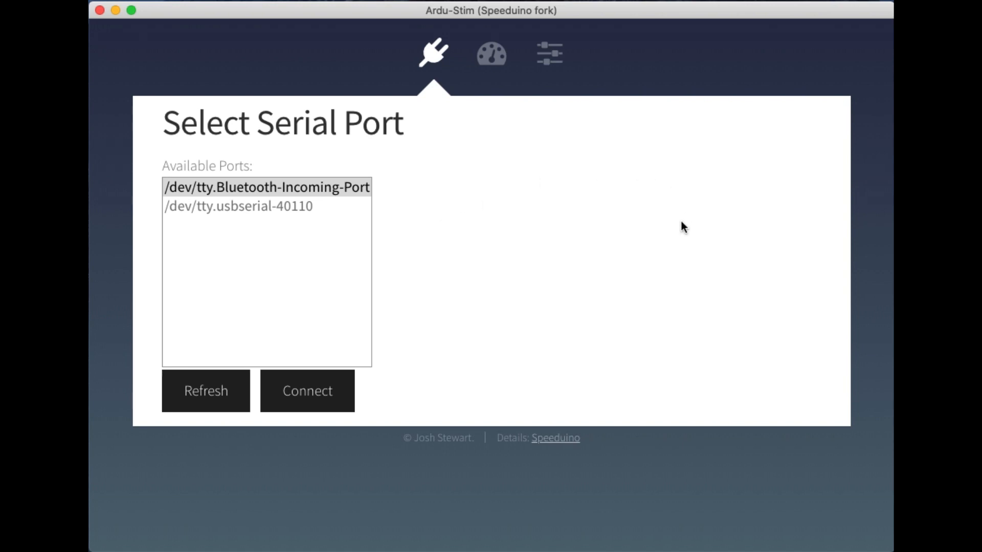
mouse_move(391, 227)
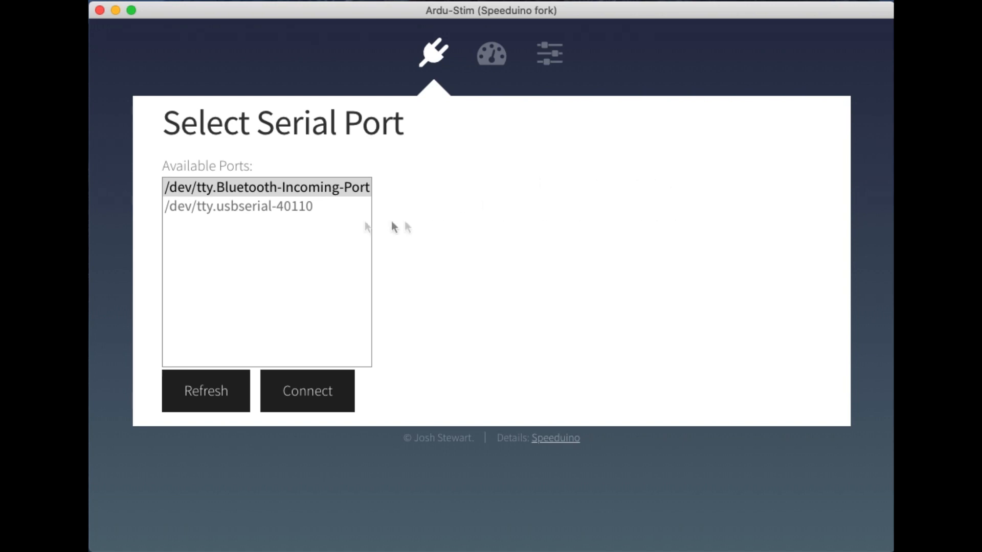
left_click(238, 206)
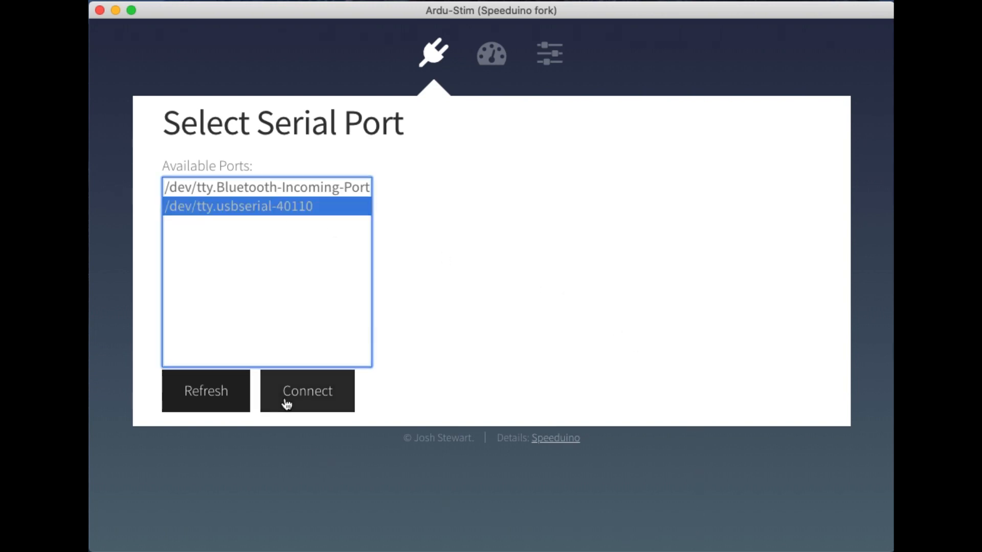
left_click(306, 391)
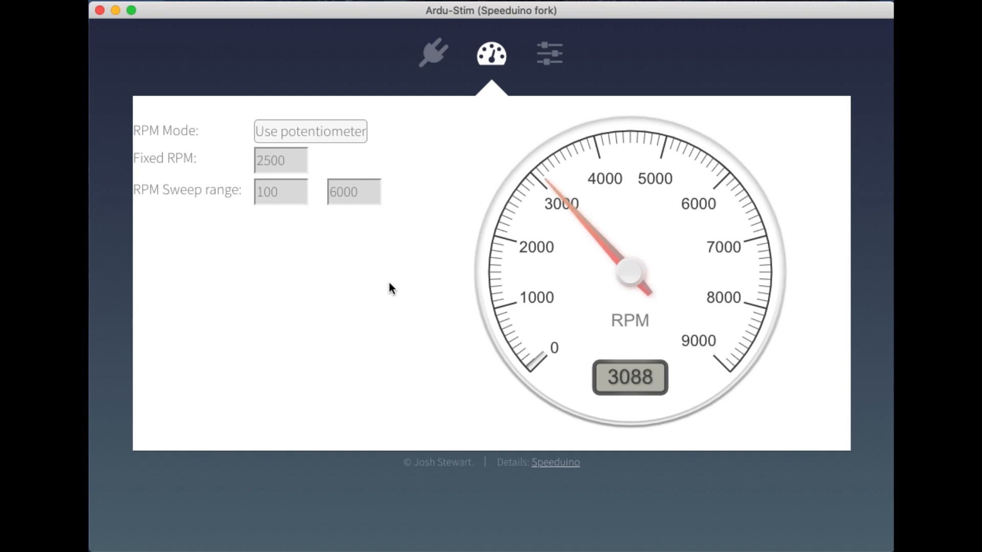
mouse_move(289, 143)
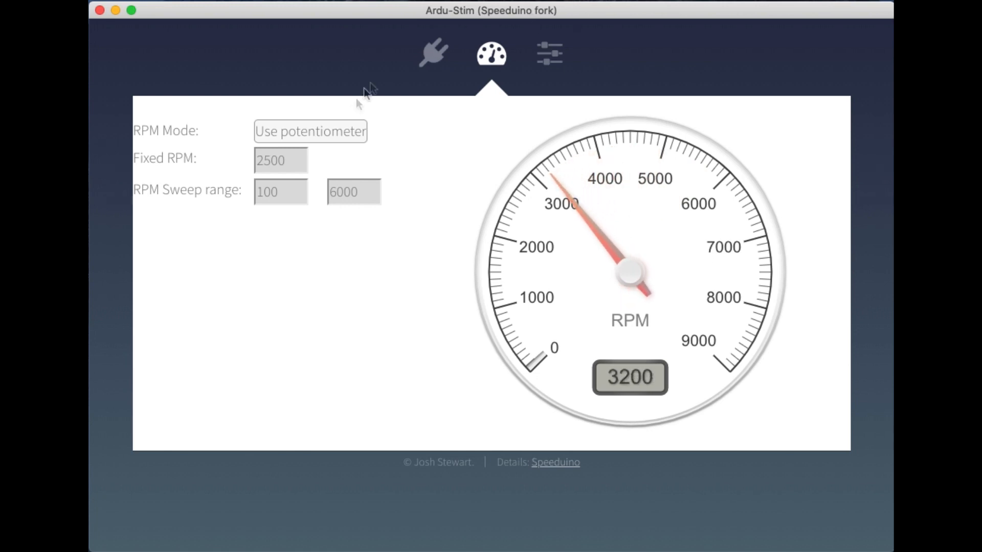
left_click(310, 131)
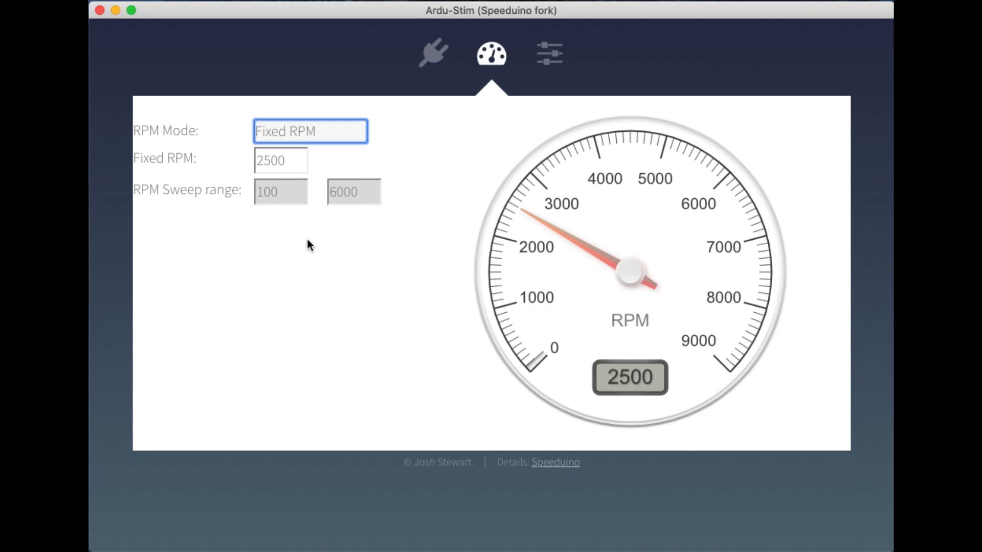
mouse_move(134, 186)
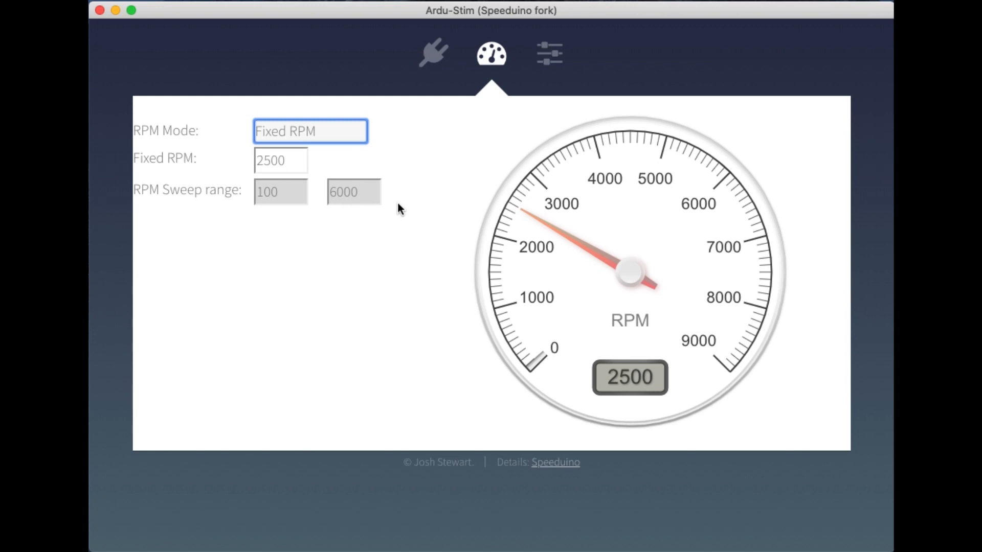
mouse_move(319, 174)
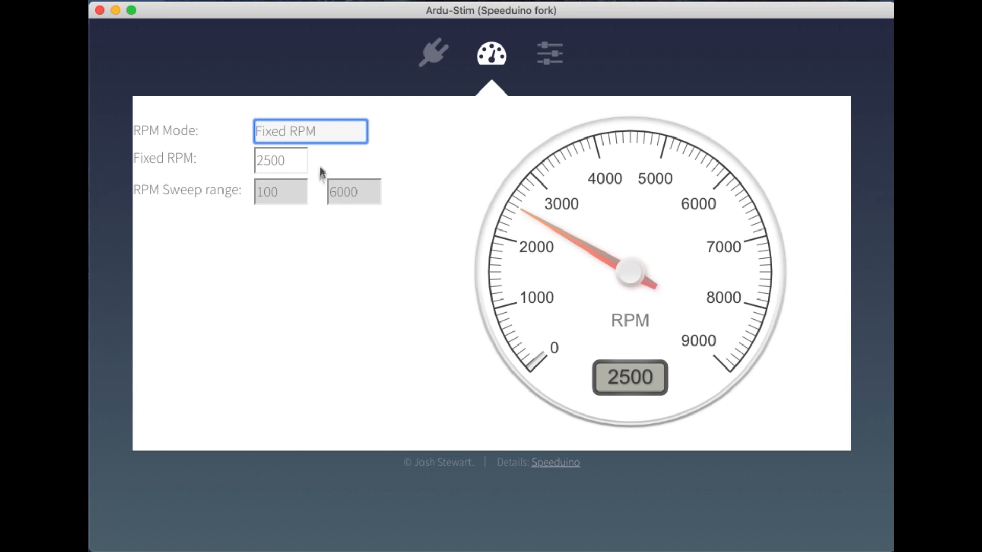
mouse_move(281, 388)
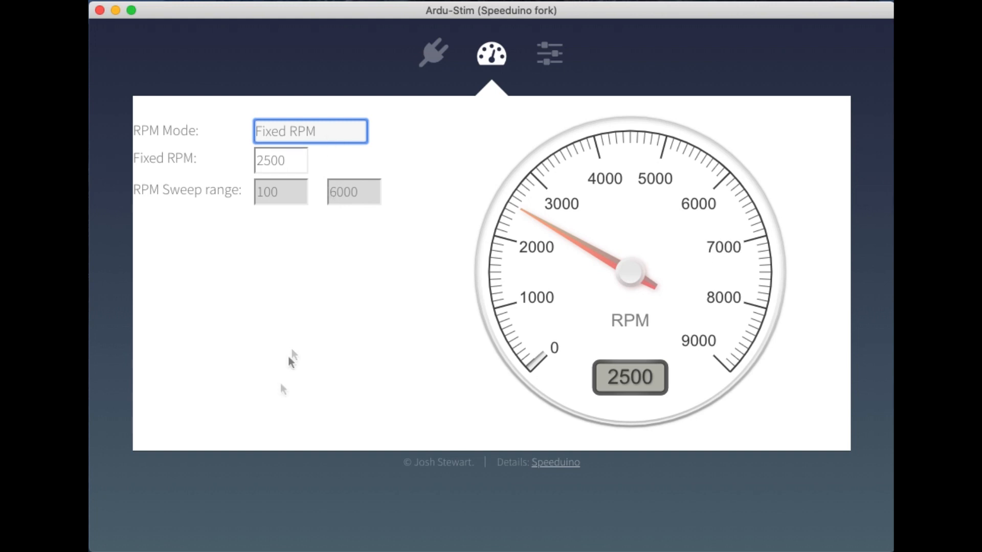
left_click(310, 131)
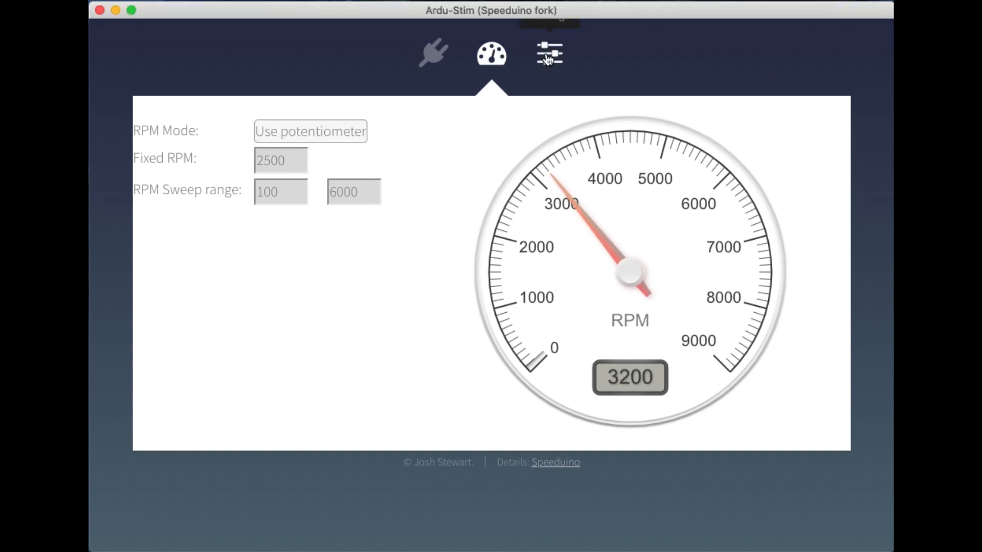
- Open the stim configuration and try the 60-2 crank only, then 60-2 crank and cam patterns
left_click(549, 54)
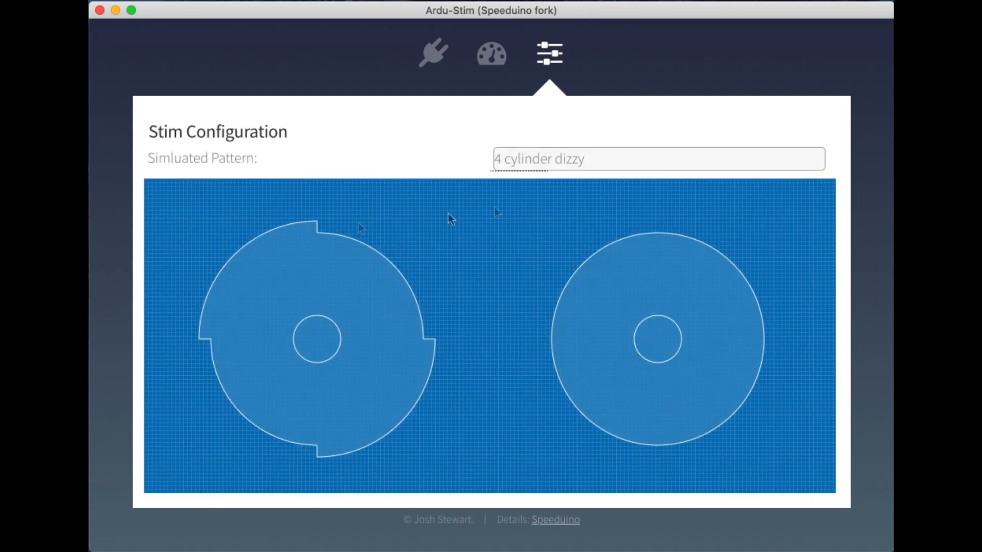
mouse_move(490, 308)
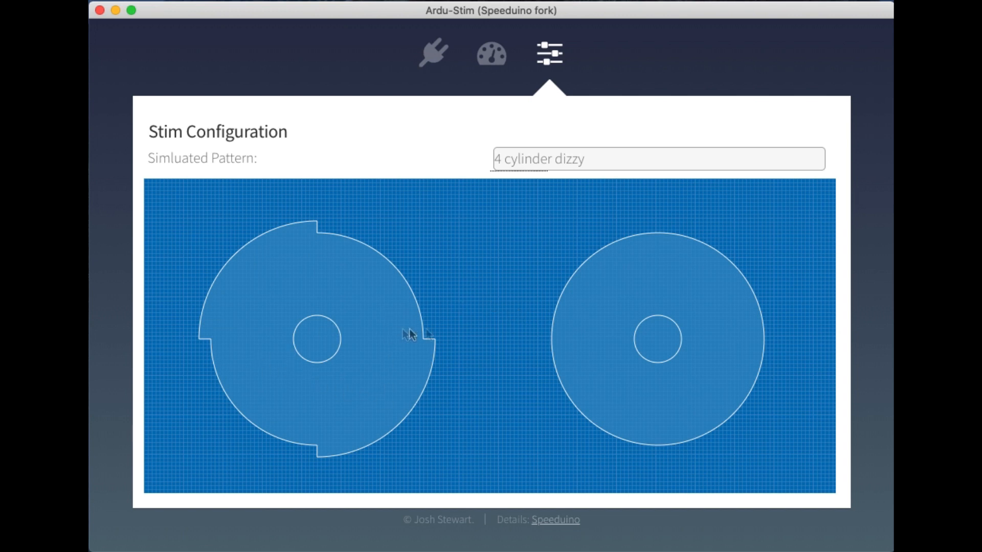
mouse_move(421, 369)
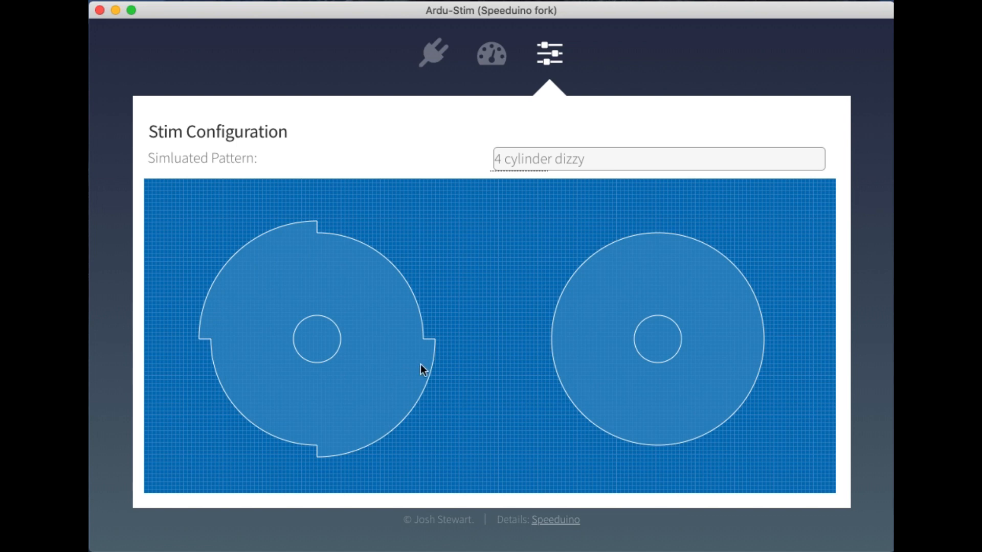
left_click(657, 159)
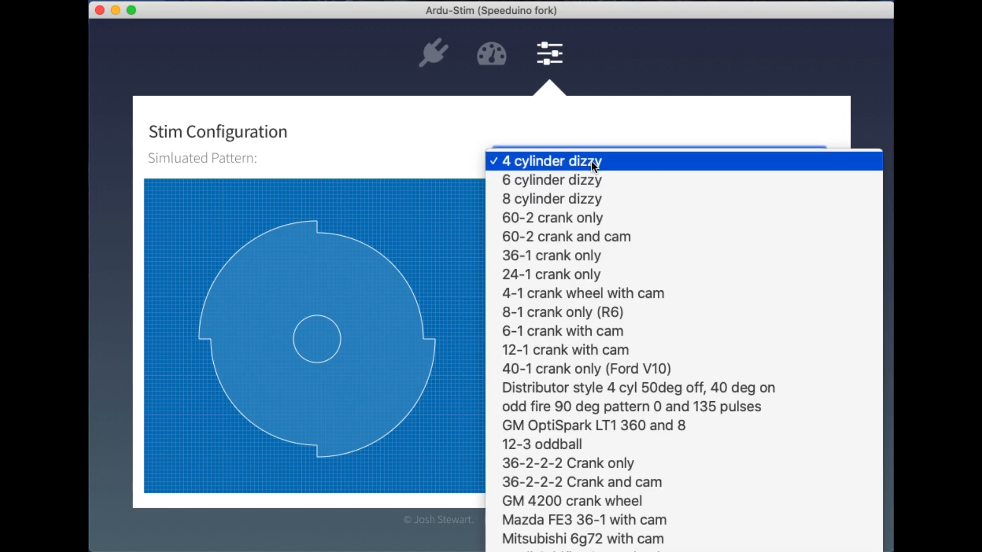
left_click(552, 218)
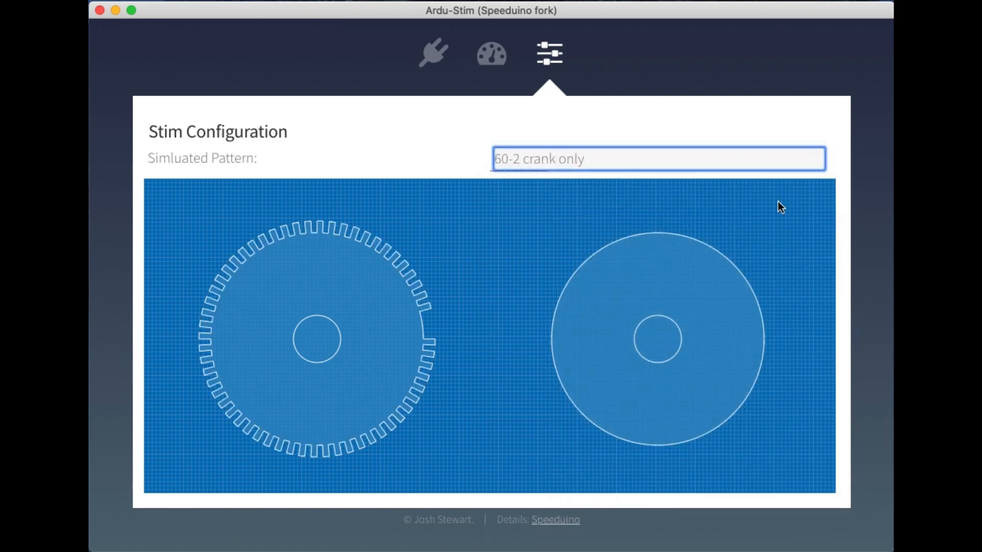
left_click(657, 158)
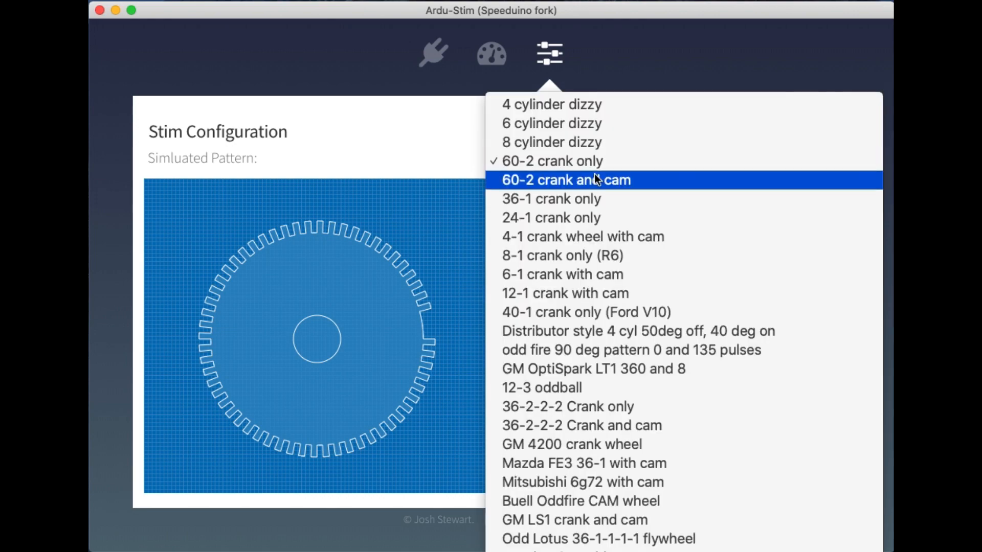
left_click(564, 179)
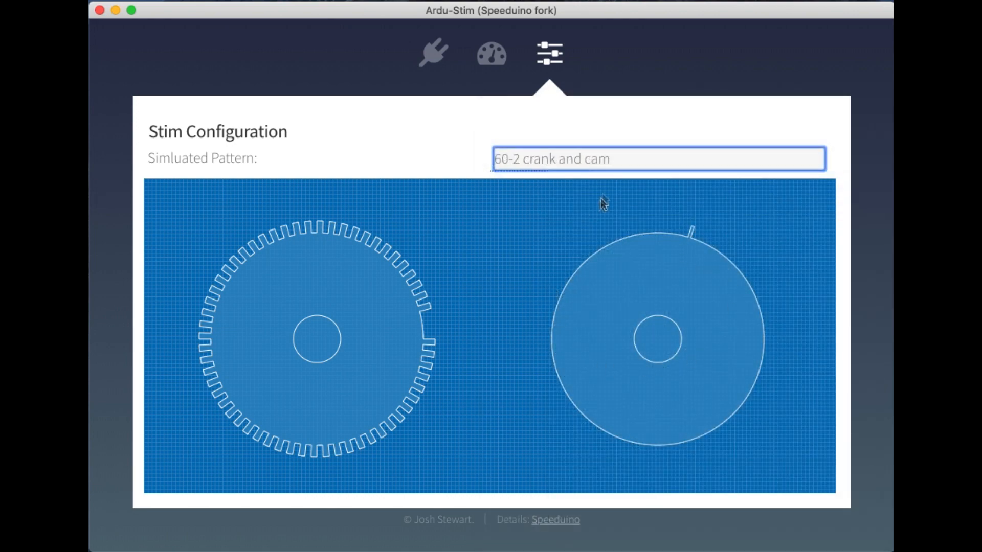
- Switch the simulated pattern to 36-2-2-2 Crank only, then finally to DSM 420a
left_click(656, 158)
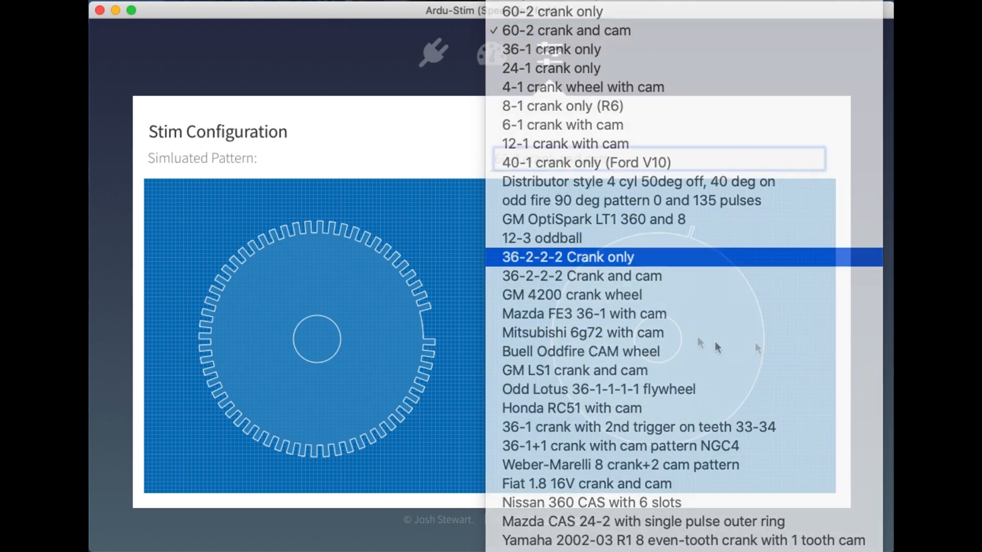
left_click(566, 257)
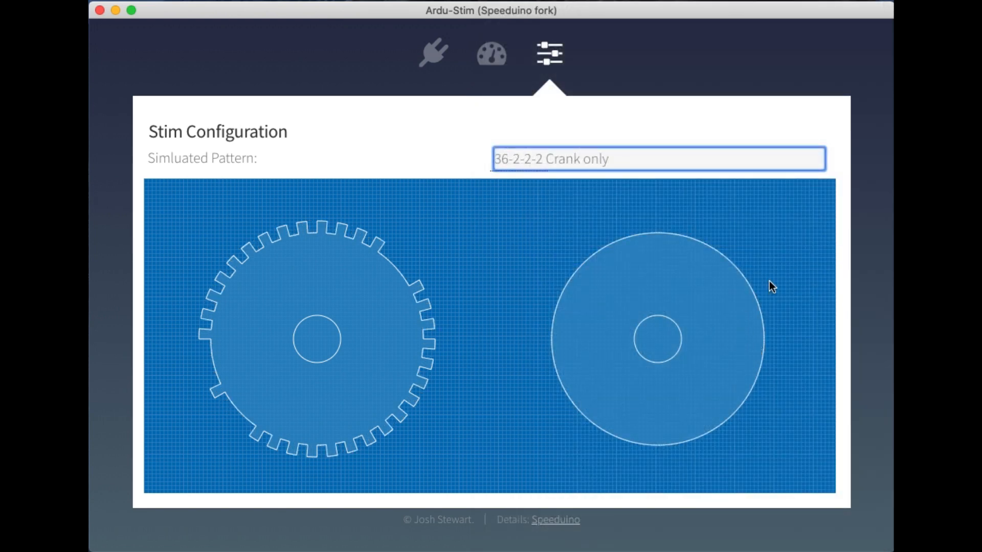
mouse_move(653, 287)
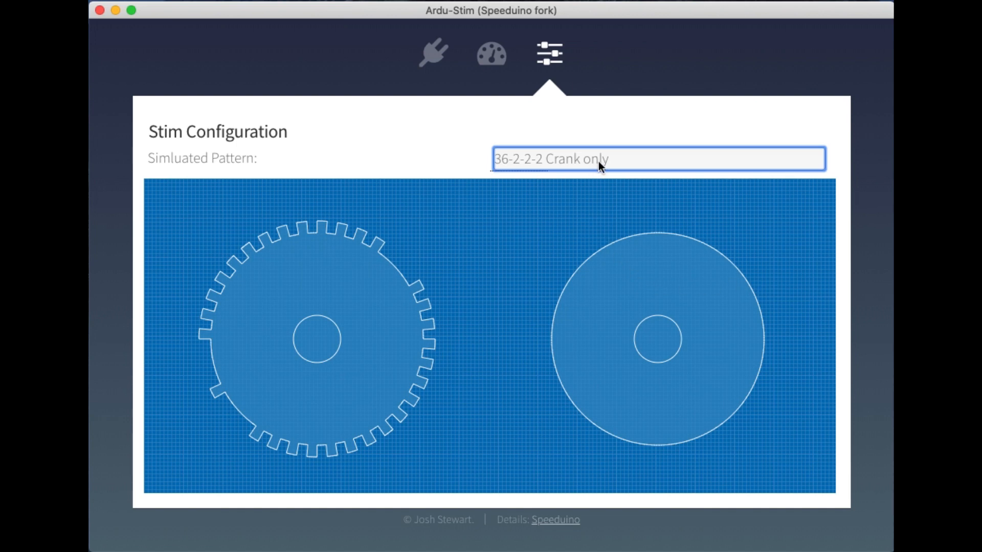
left_click(656, 158)
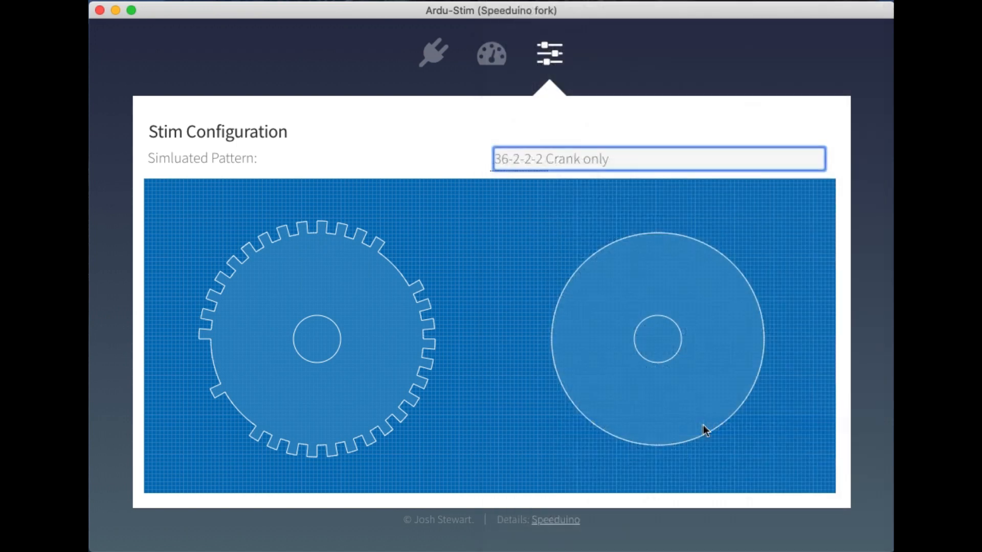
left_click(657, 158)
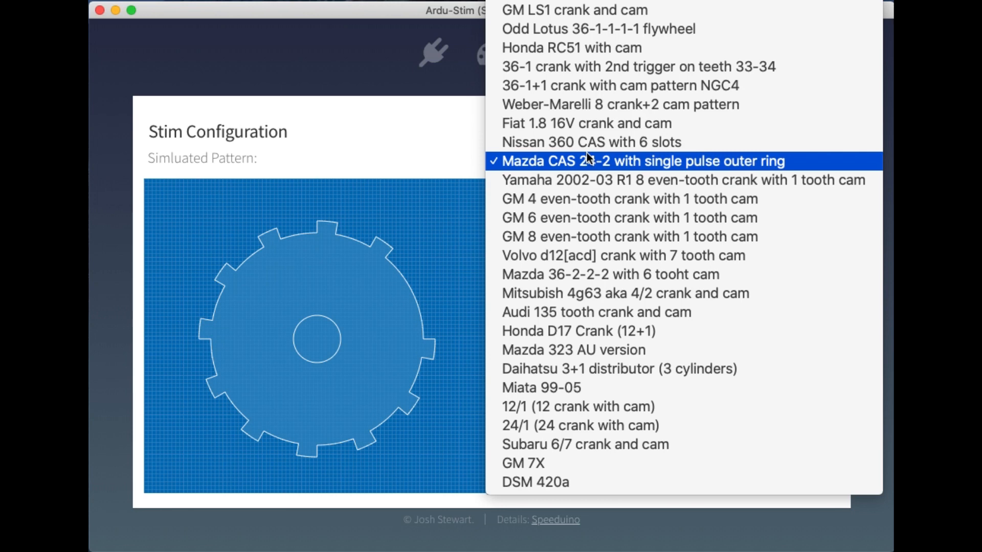
left_click(535, 483)
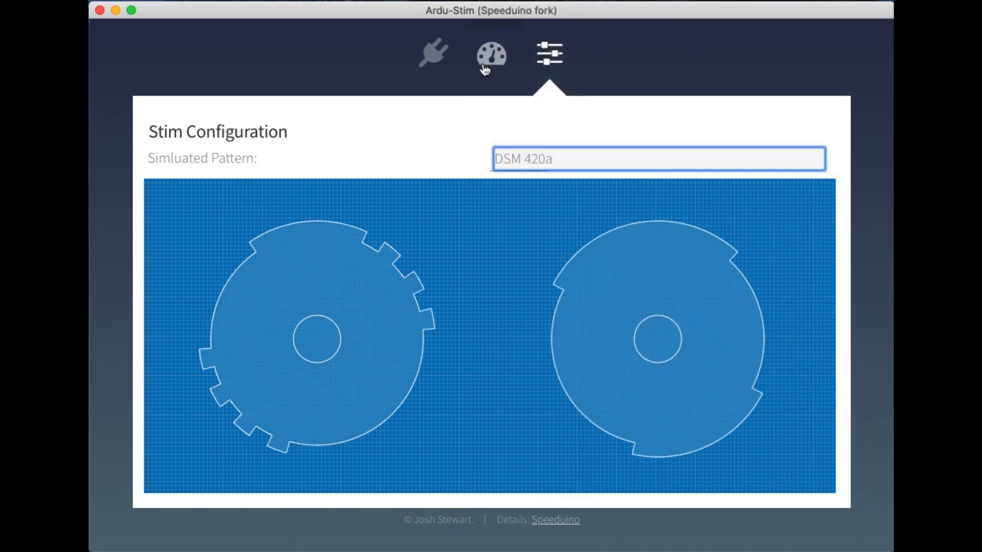
- Return to the RPM gauge and set RPM Mode to Fixed RPM at 2500
left_click(491, 54)
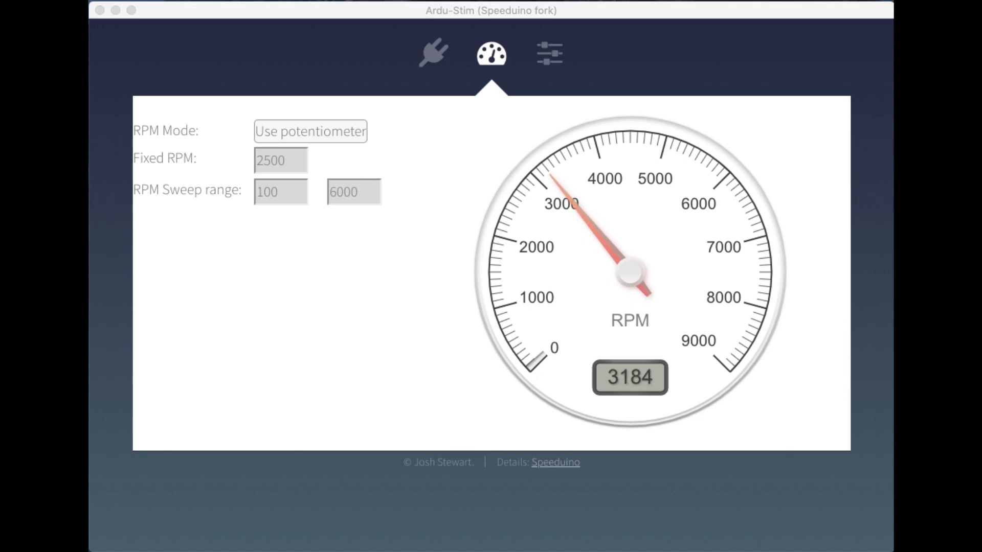
left_click(310, 131)
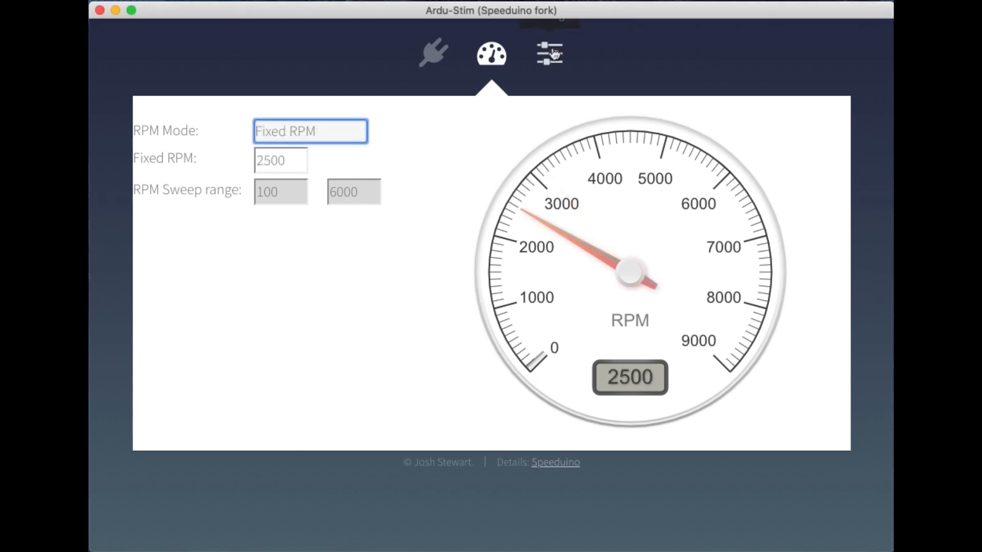